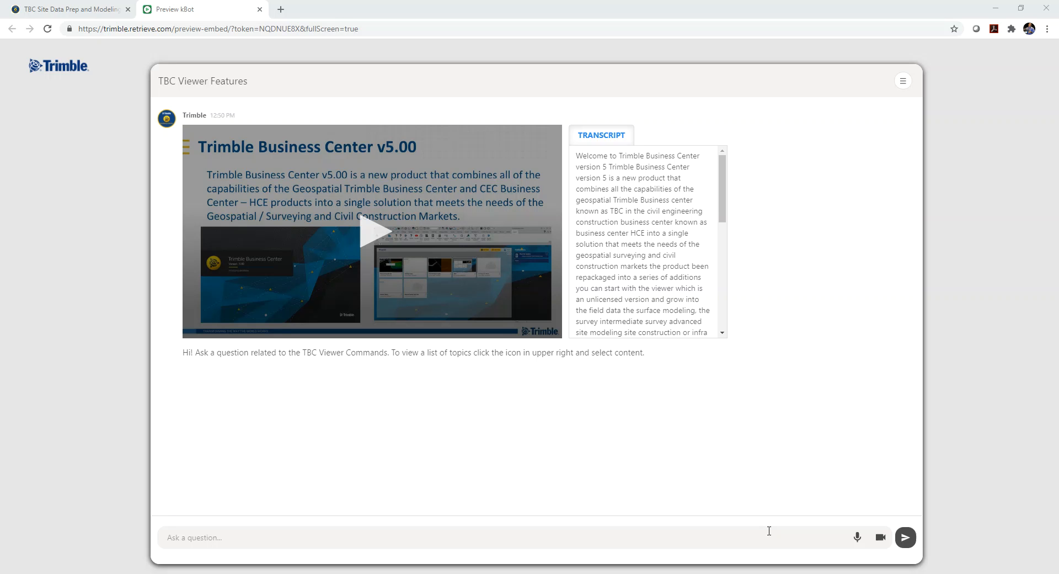
mouse_move(721, 155)
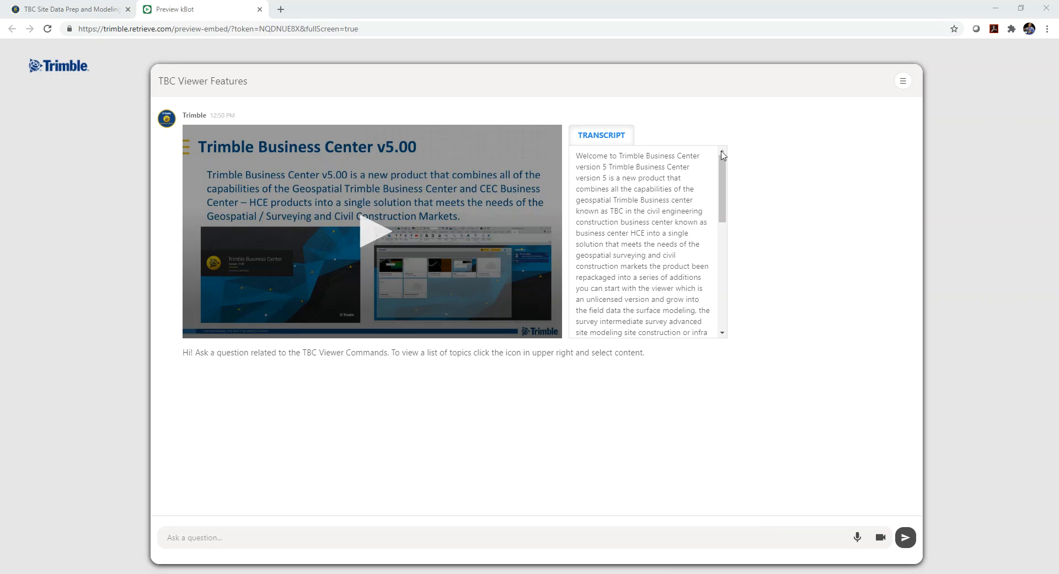
mouse_move(527, 229)
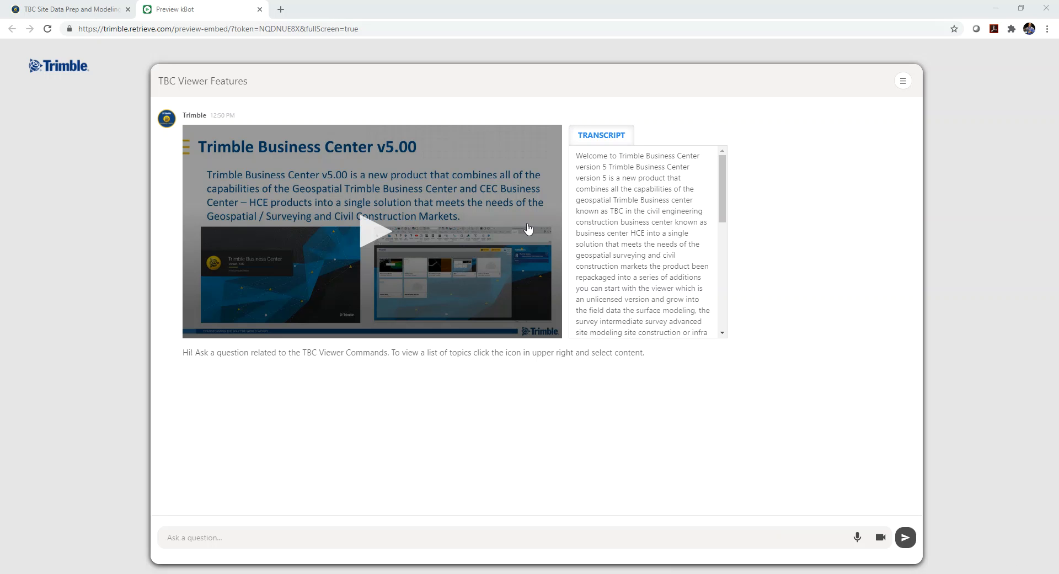
mouse_move(504, 387)
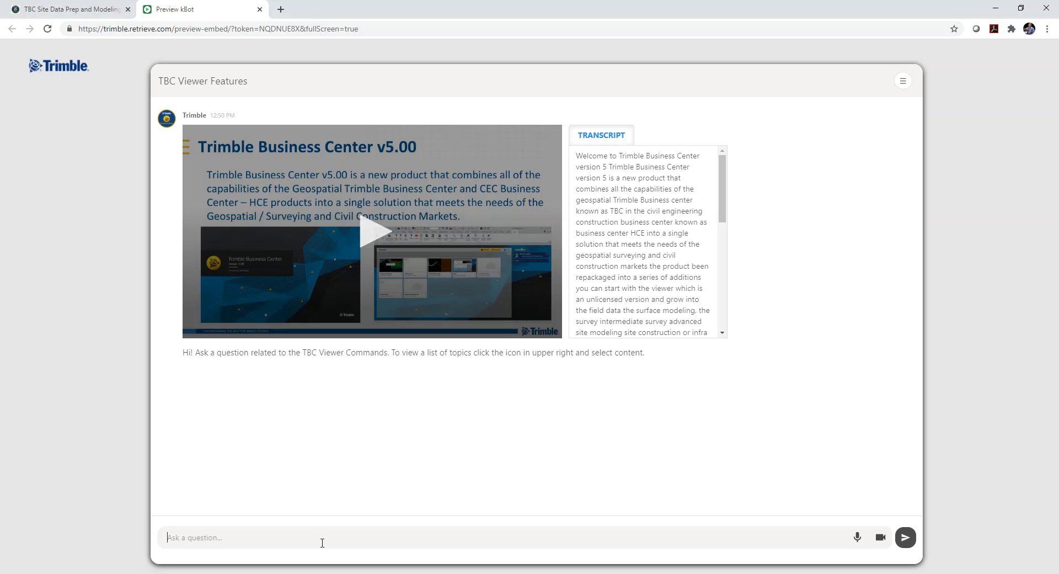
mouse_move(845, 535)
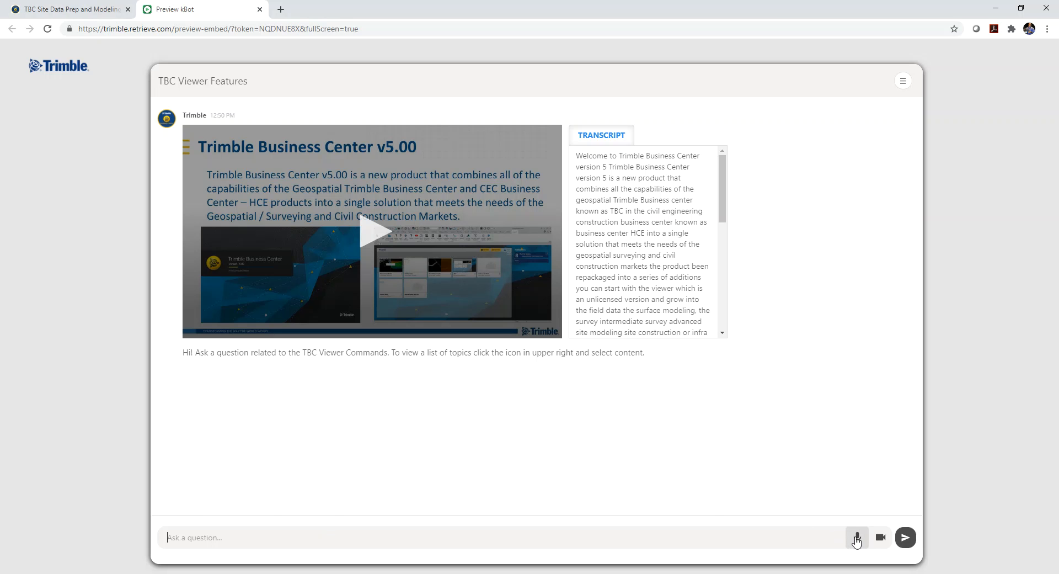
- Ask the bot by voice "How do I pan and zoom" to get the View Navigation answer
left_click(857, 538)
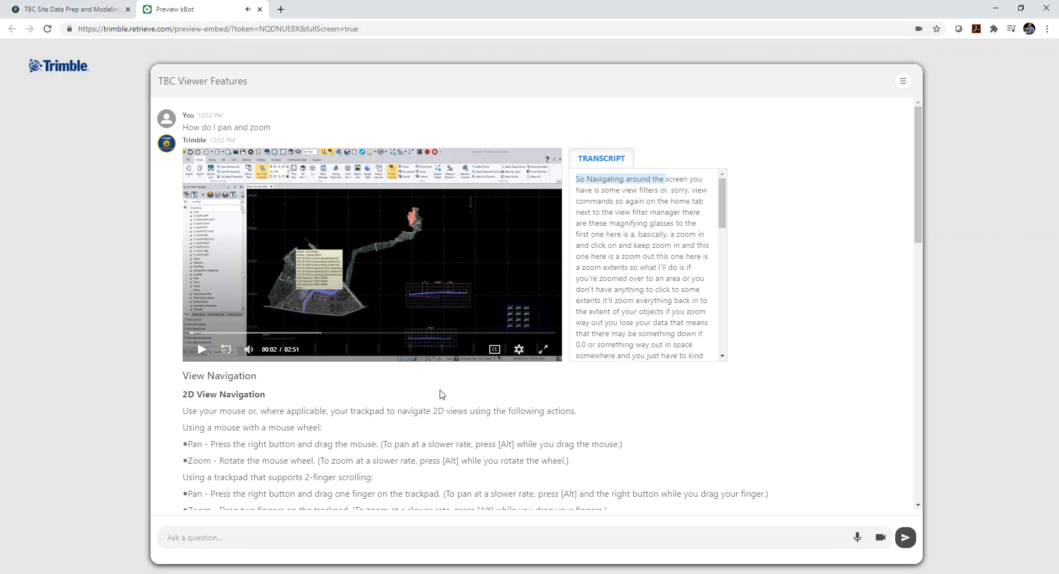
mouse_move(414, 434)
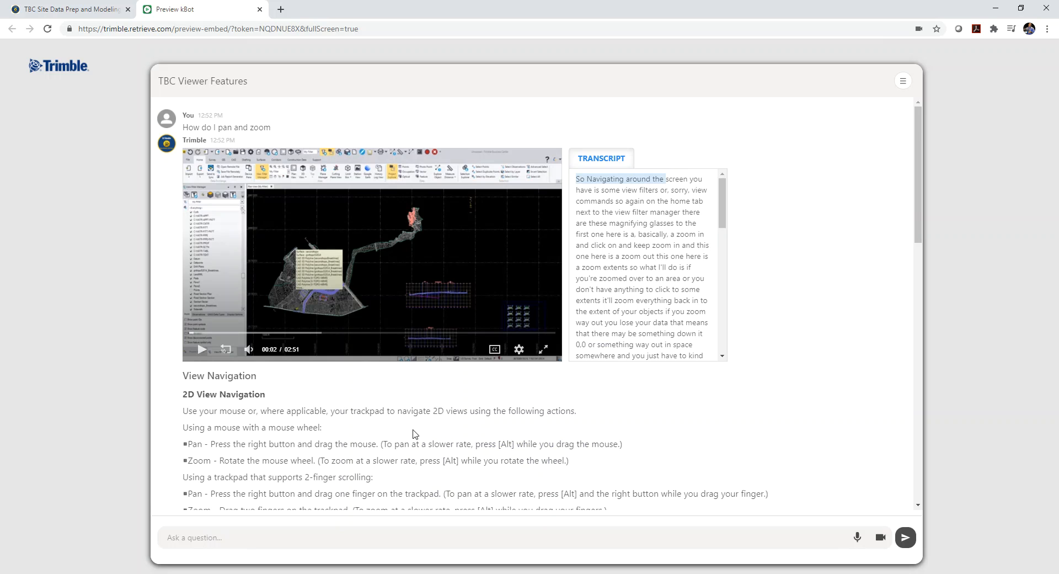
mouse_move(856, 537)
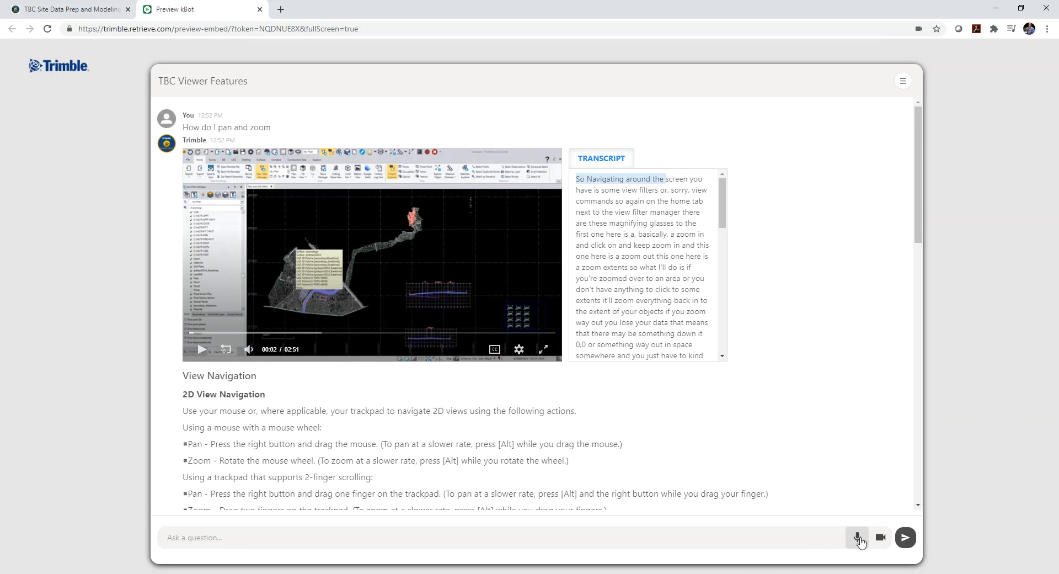
- Ask "How do I increase the size" of quick access toolbar icons and pause the Ribbon Layout video
left_click(856, 537)
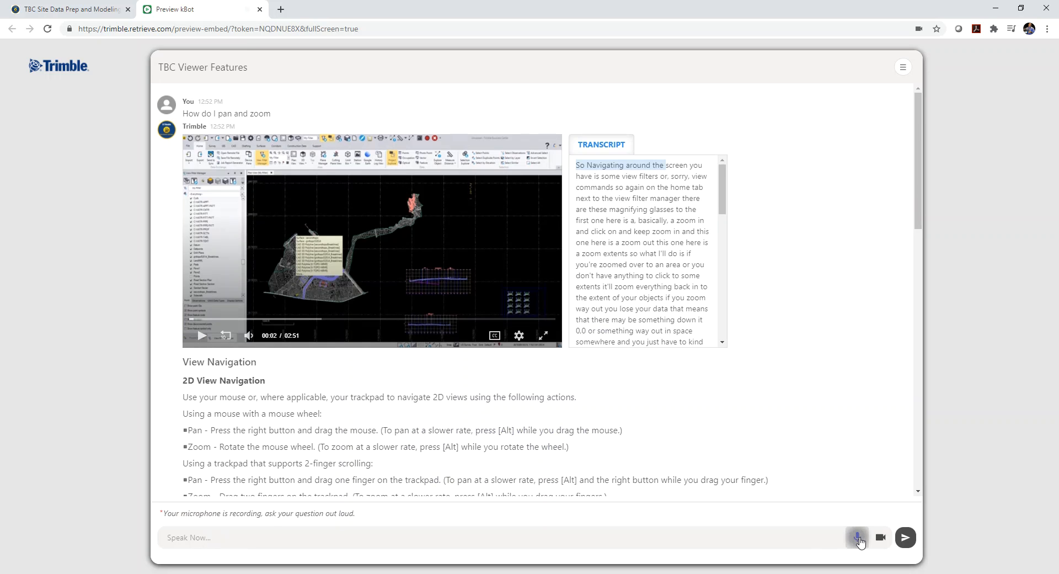
type("How do I increase the size")
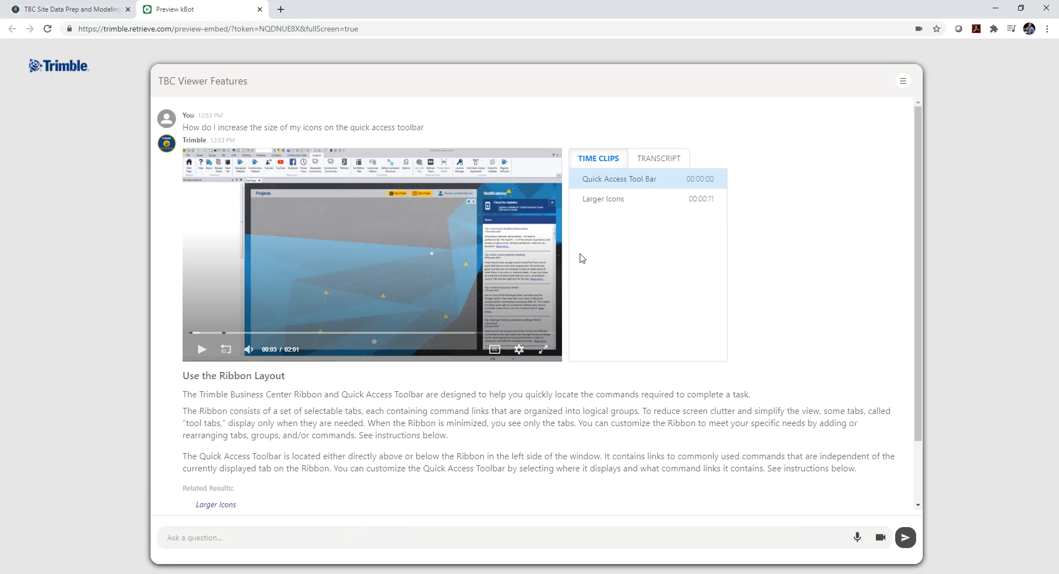
mouse_move(601, 265)
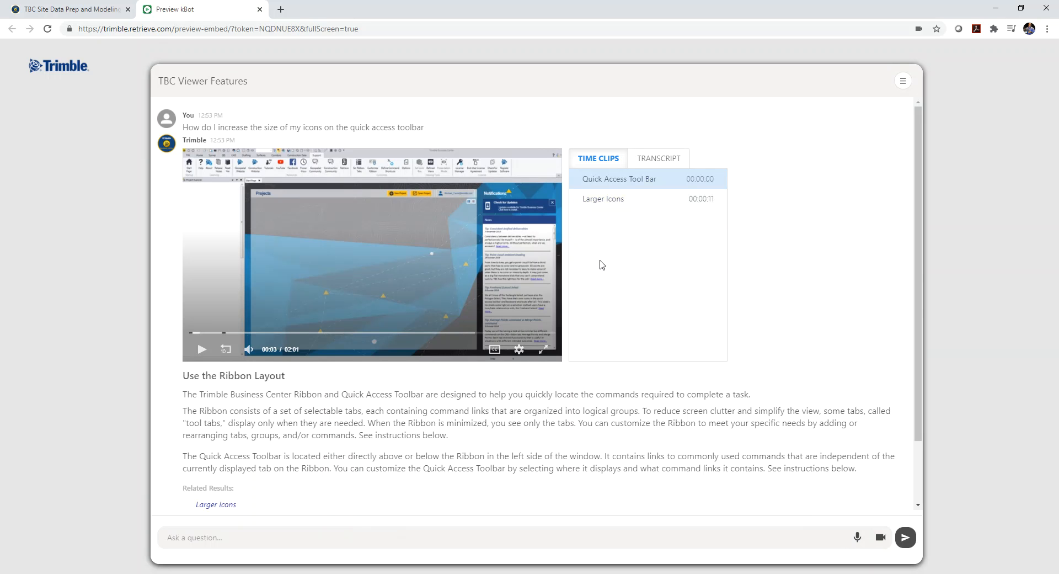
mouse_move(792, 83)
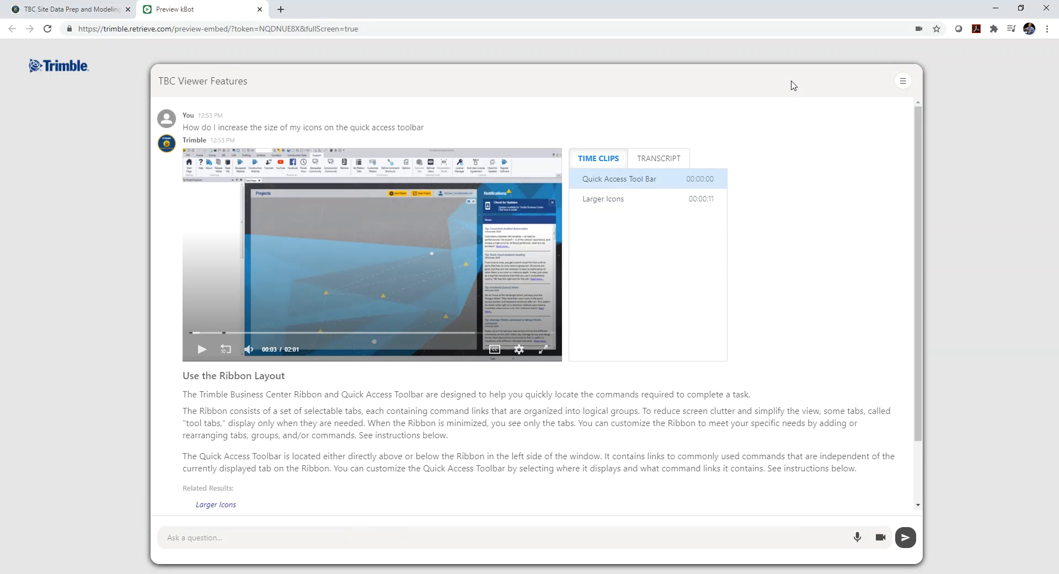
mouse_move(584, 392)
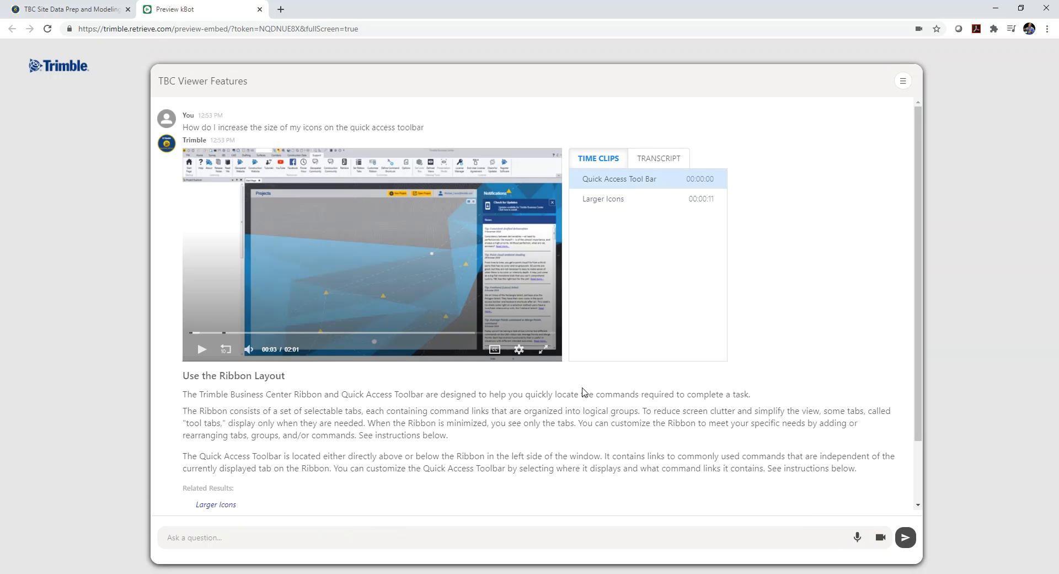
scroll("down", 3)
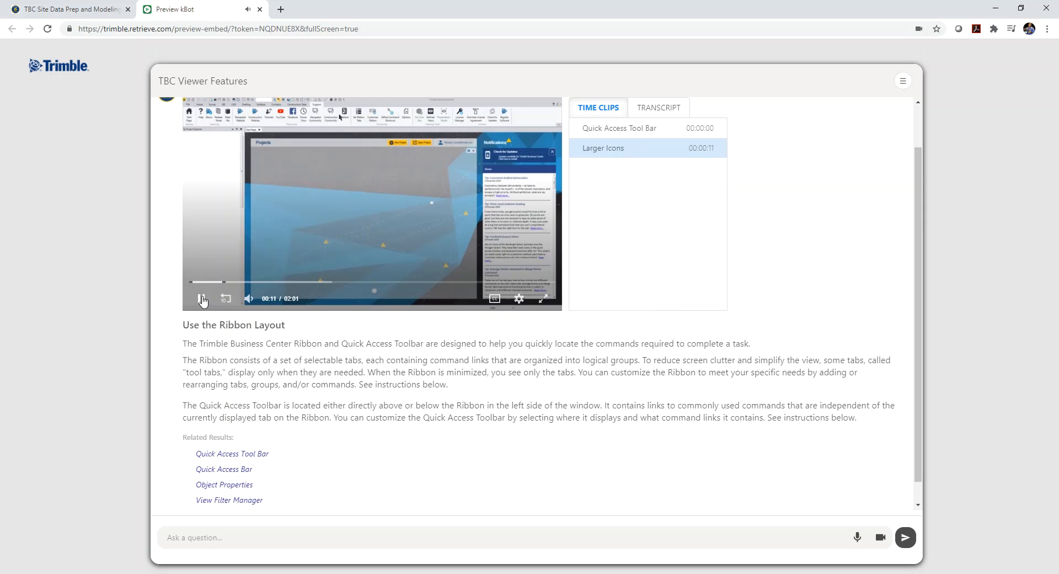
left_click(201, 299)
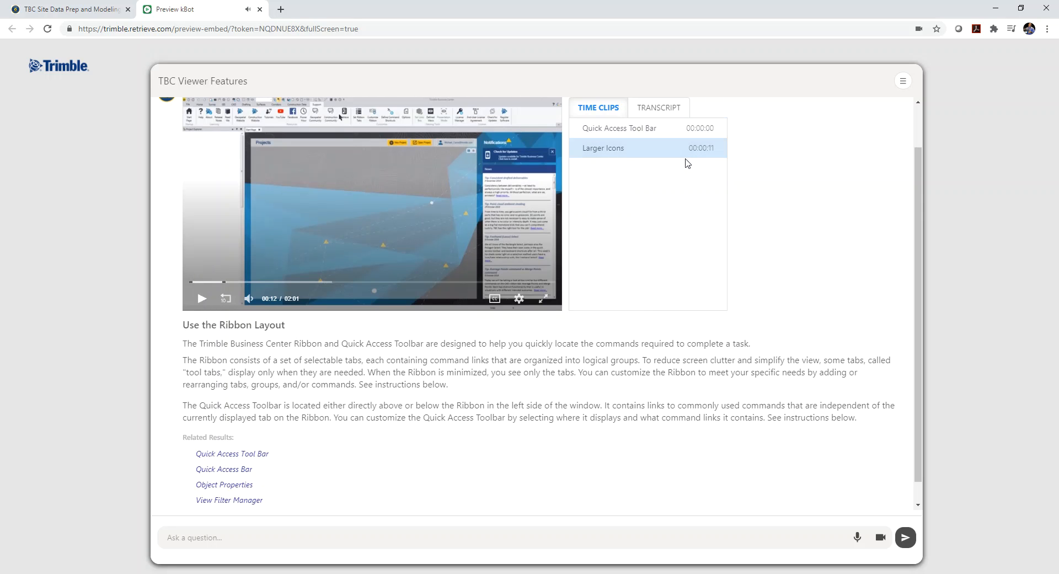
mouse_move(309, 321)
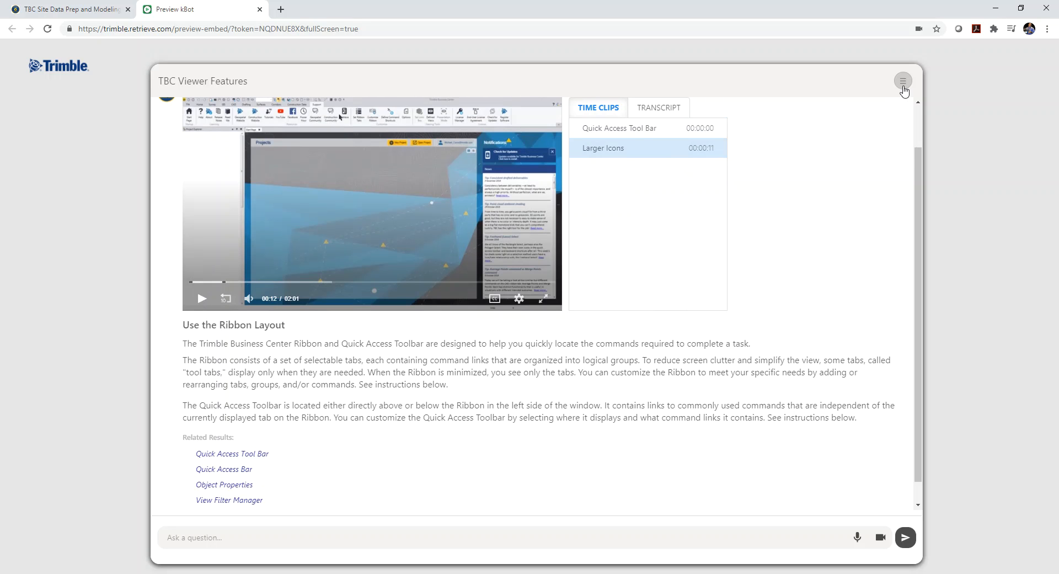
- Browse the viewer topic list down to the export topics and reveal the Go To KApp option
left_click(903, 81)
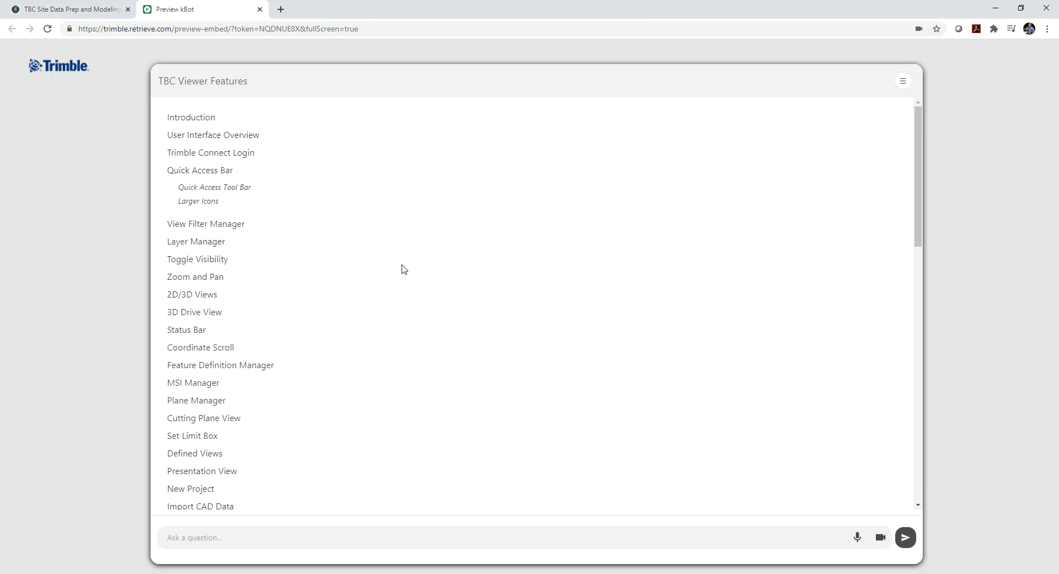
mouse_move(284, 334)
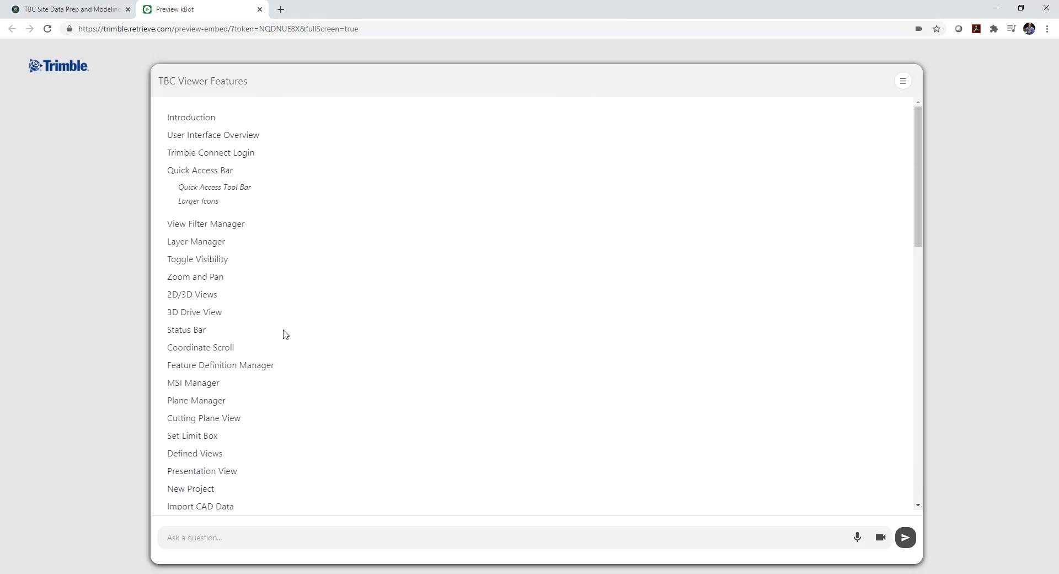
scroll("down", 3)
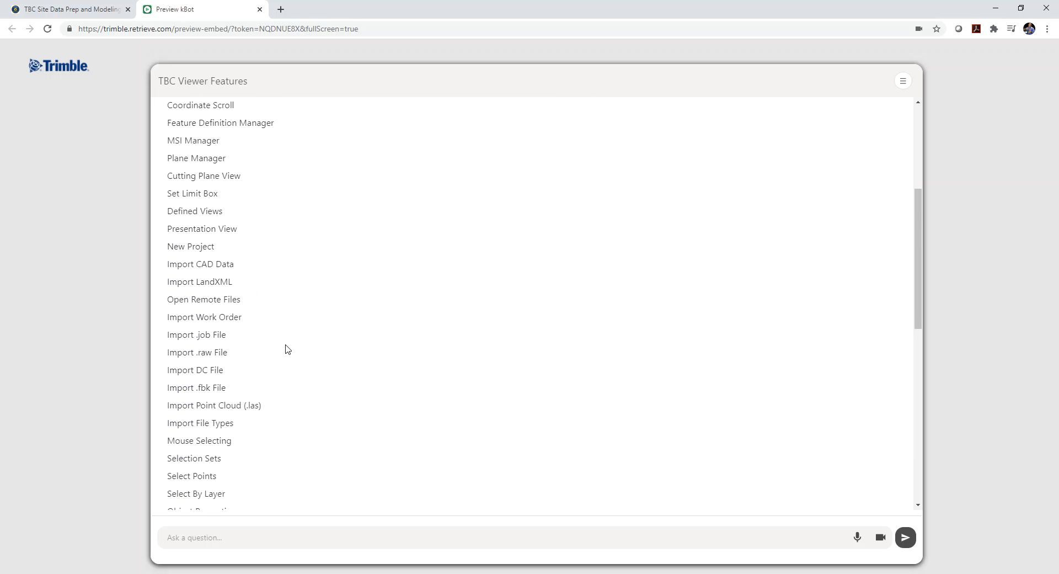
scroll("down", 3)
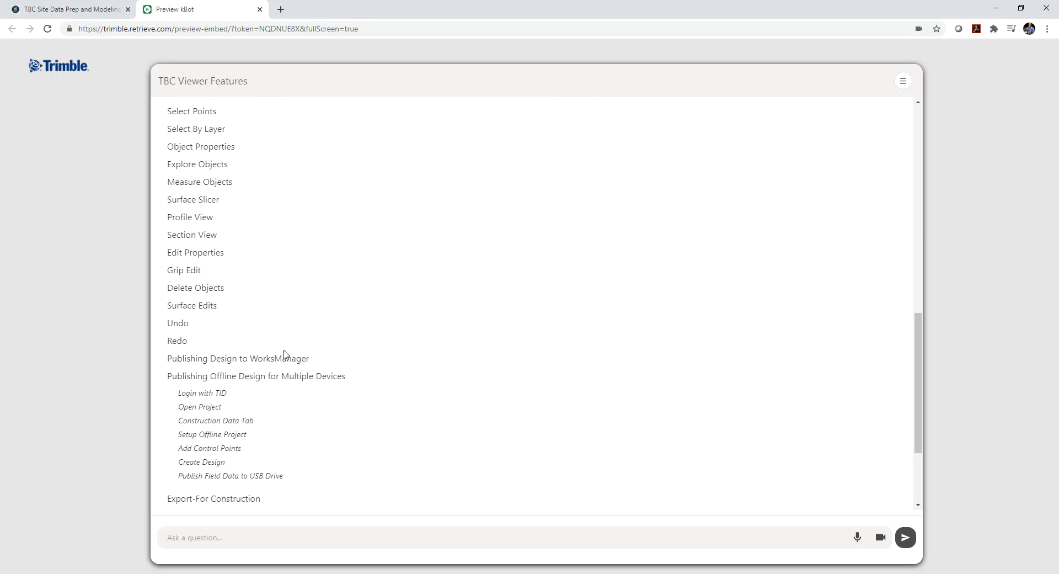
scroll("down", 3)
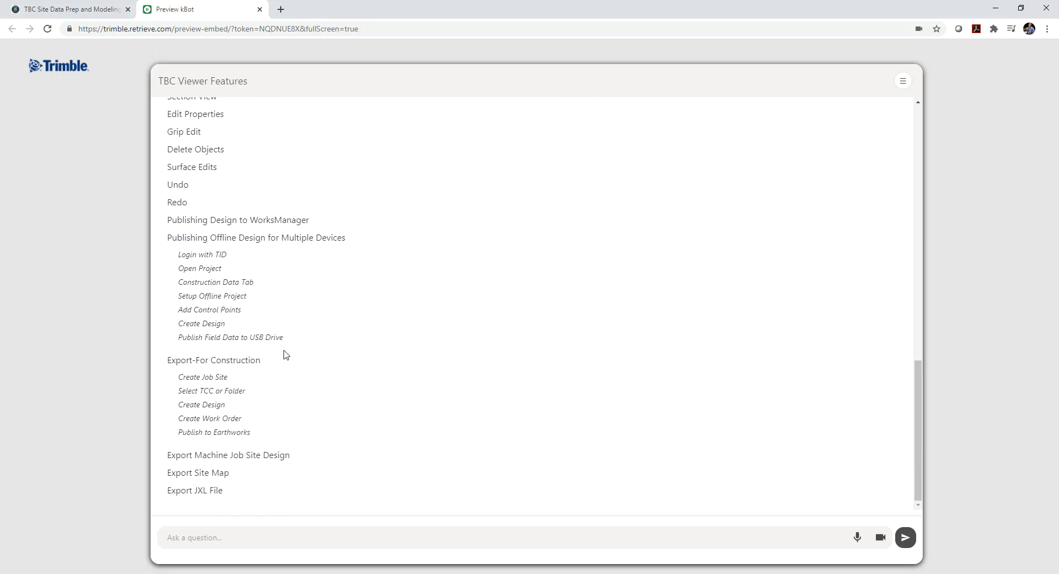
mouse_move(919, 157)
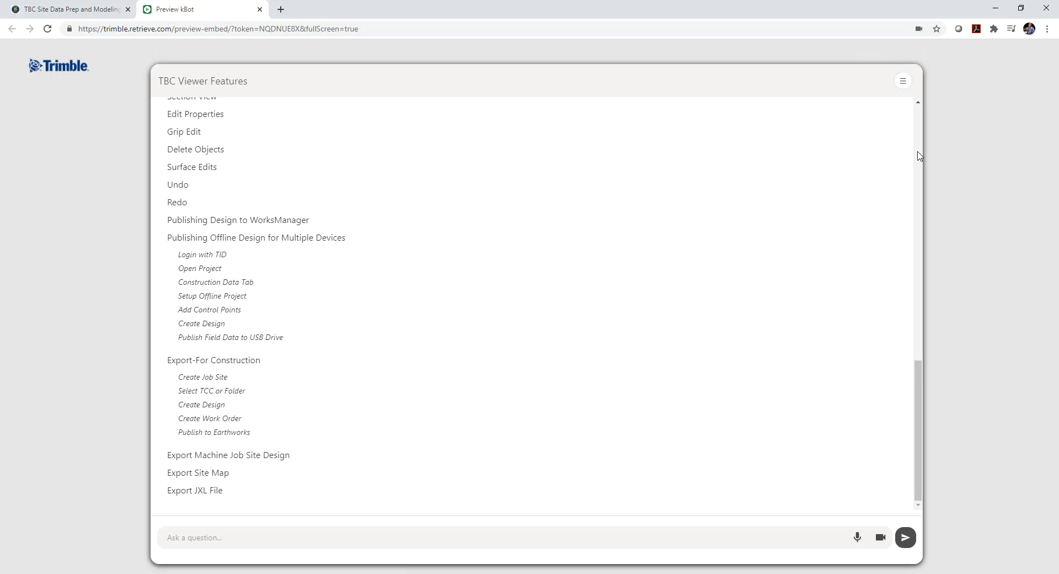
left_click(903, 80)
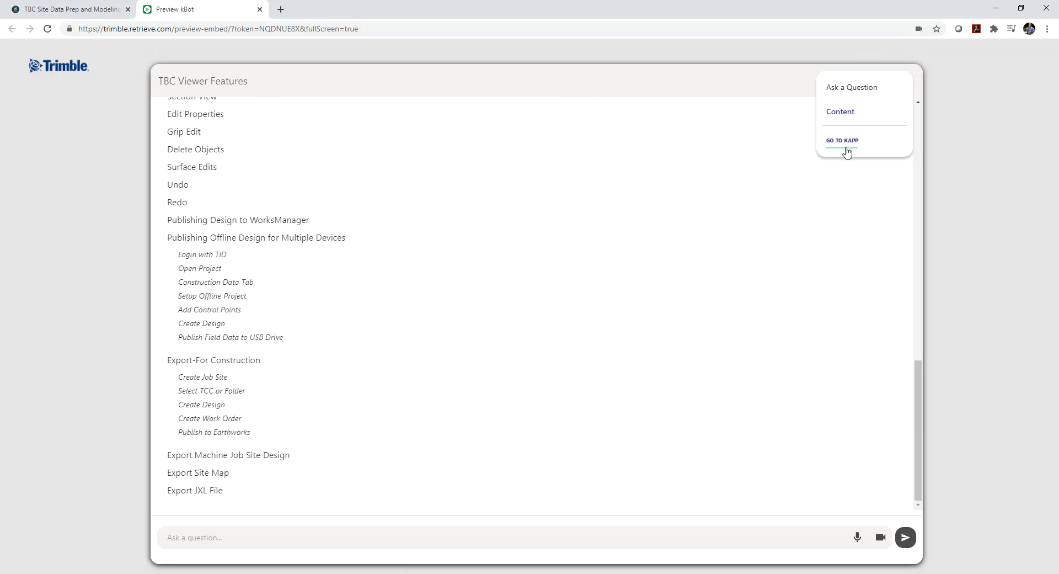
- Go to the K-App and continue as the current user into the TBC 5.0 Viewer course
left_click(842, 140)
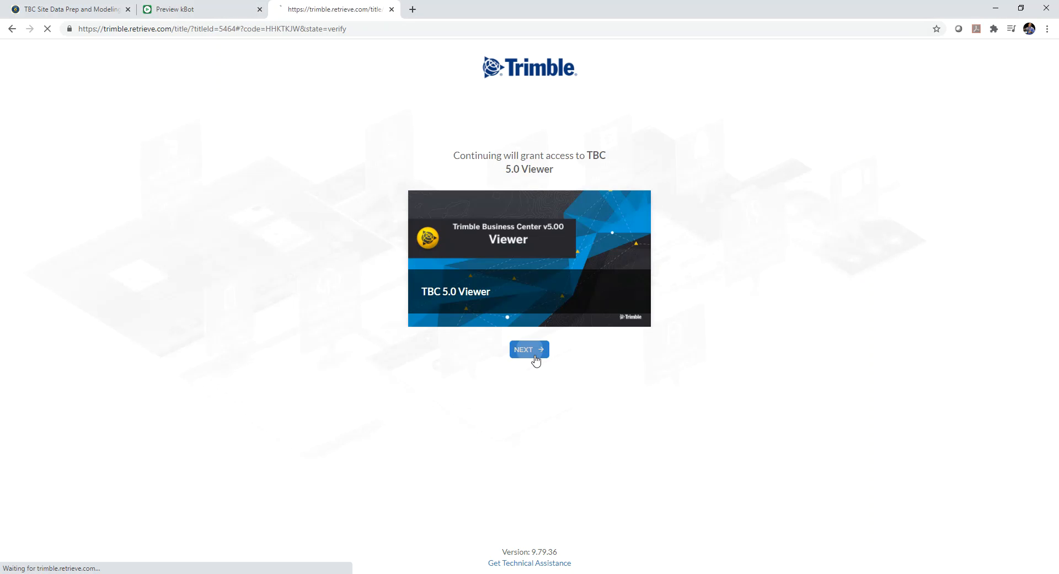
left_click(530, 349)
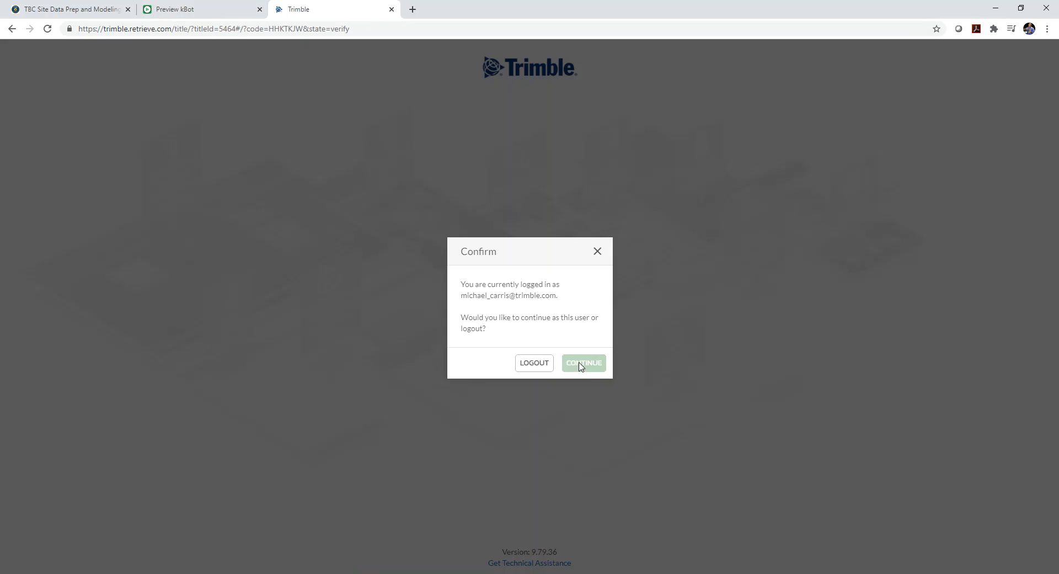
left_click(584, 363)
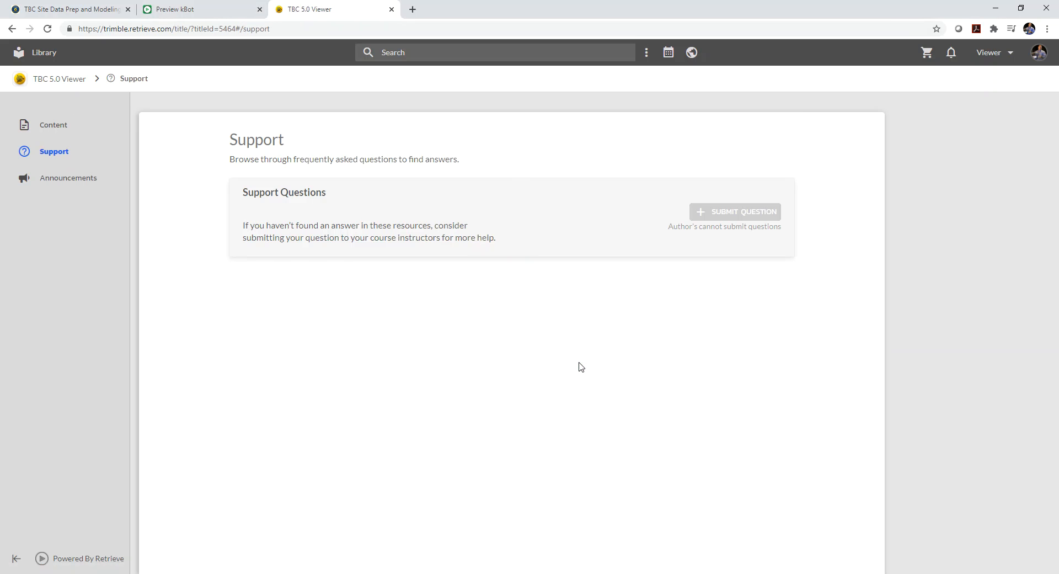
mouse_move(444, 212)
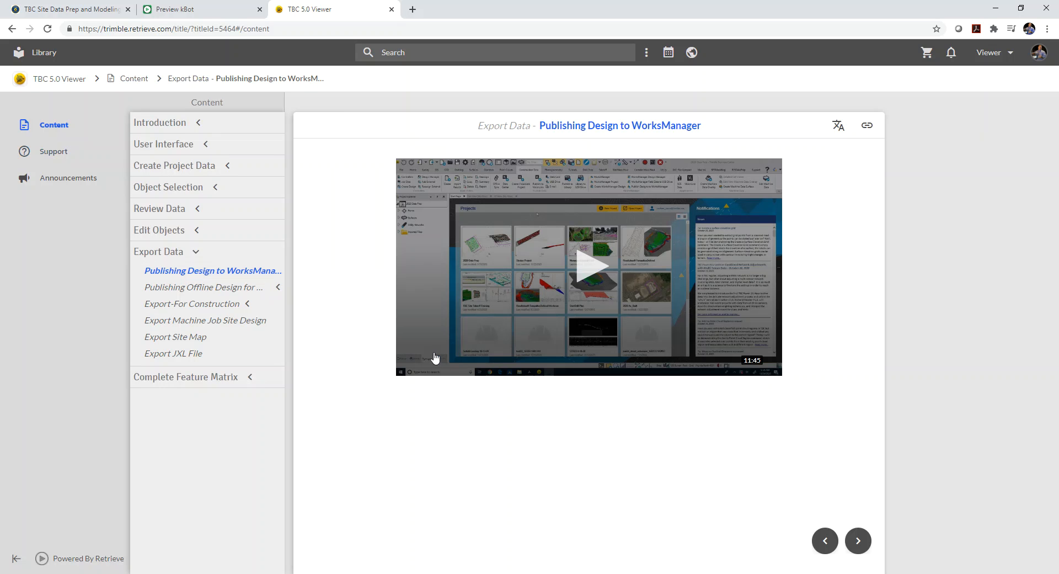
mouse_move(302, 192)
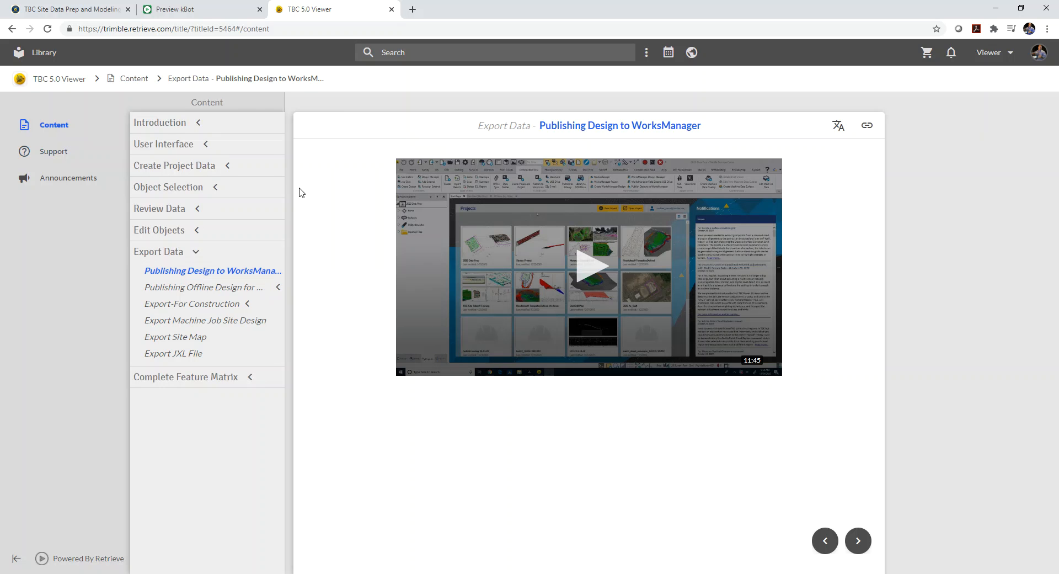
mouse_move(282, 491)
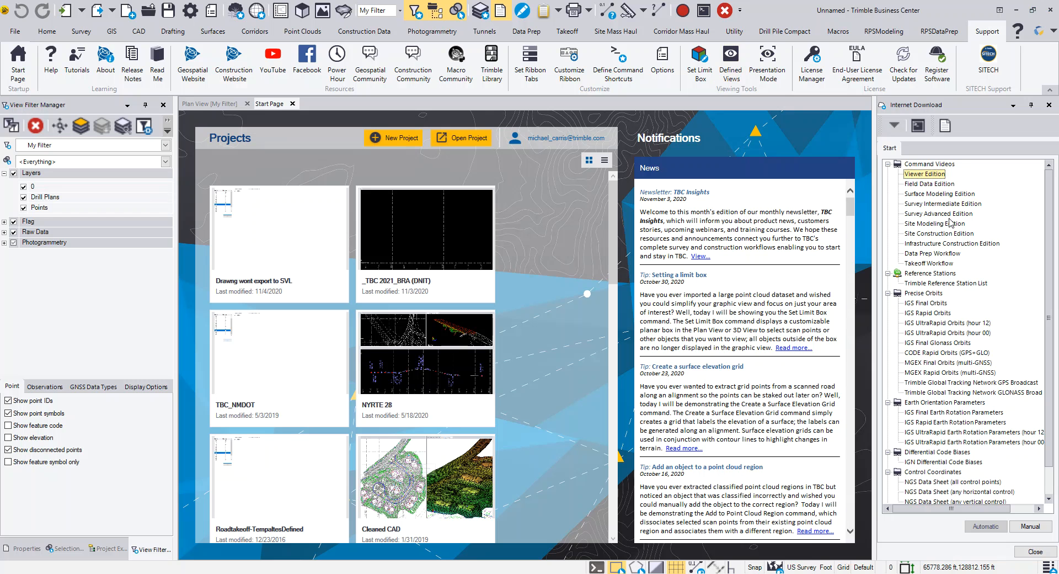
mouse_move(906, 114)
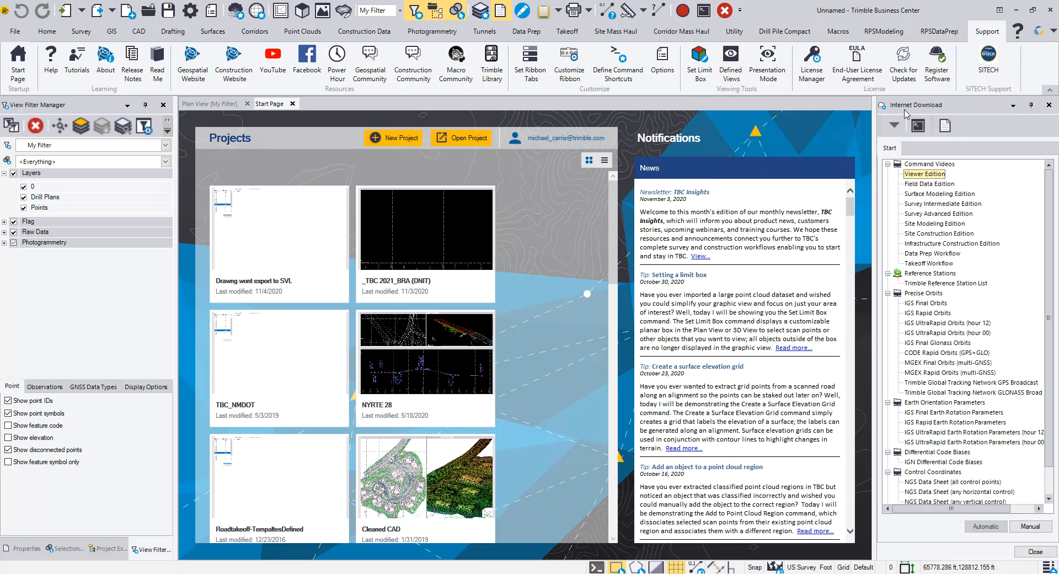
mouse_move(920, 175)
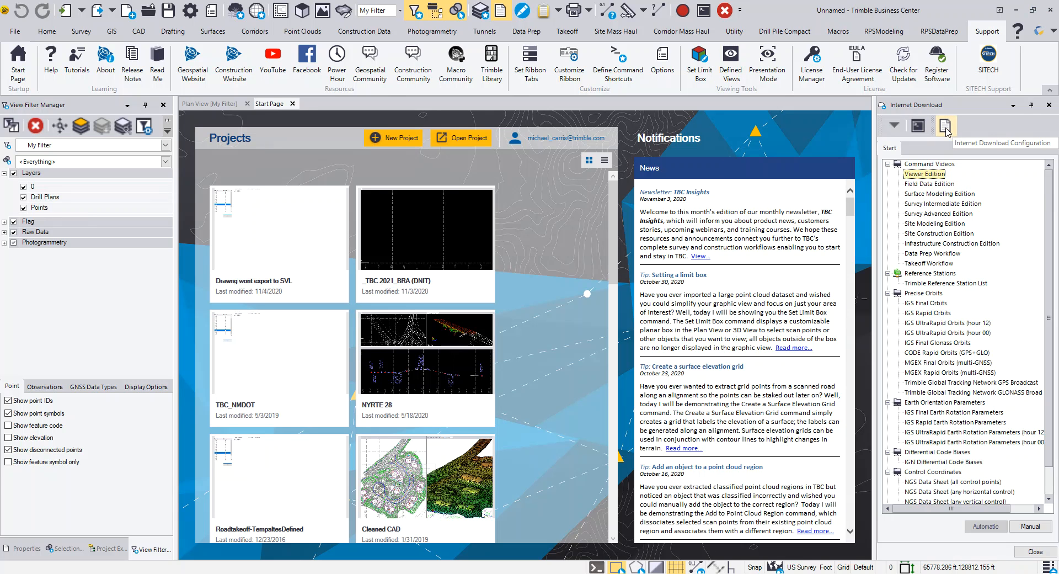
- Review the Internet Download Configuration with the Viewer Edition source selected
left_click(944, 126)
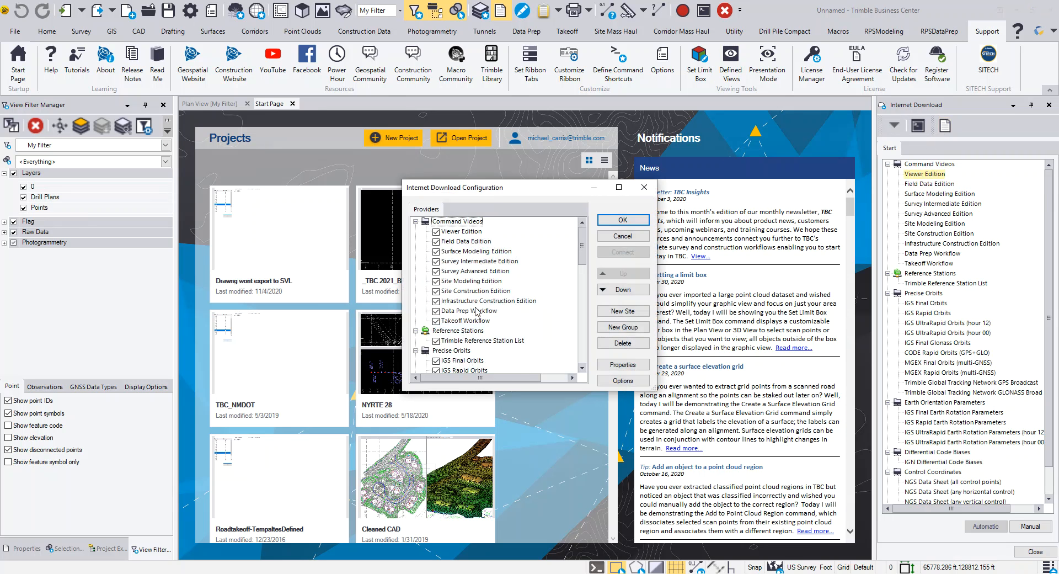
left_click(461, 232)
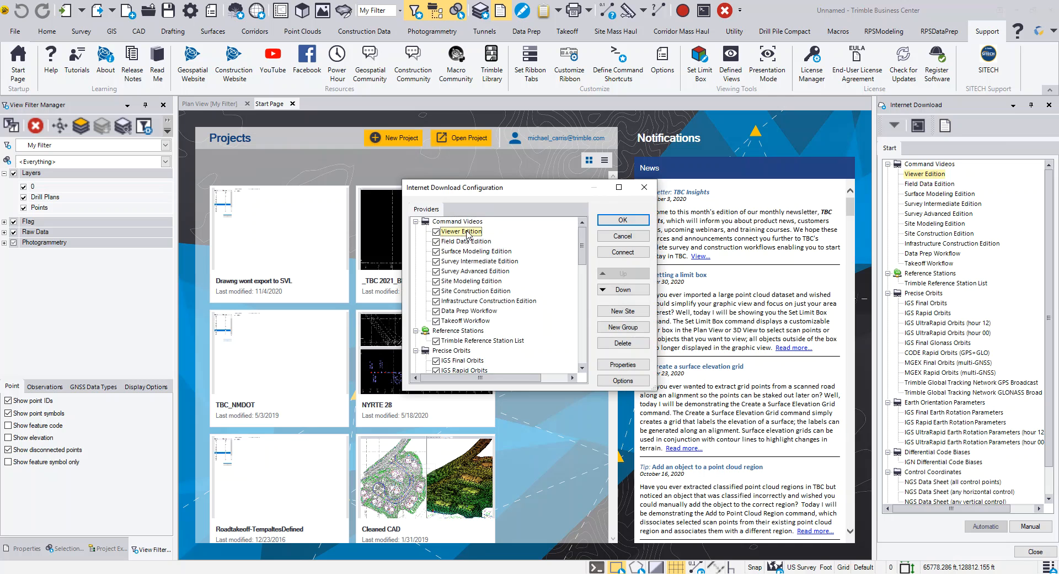
left_click(622, 364)
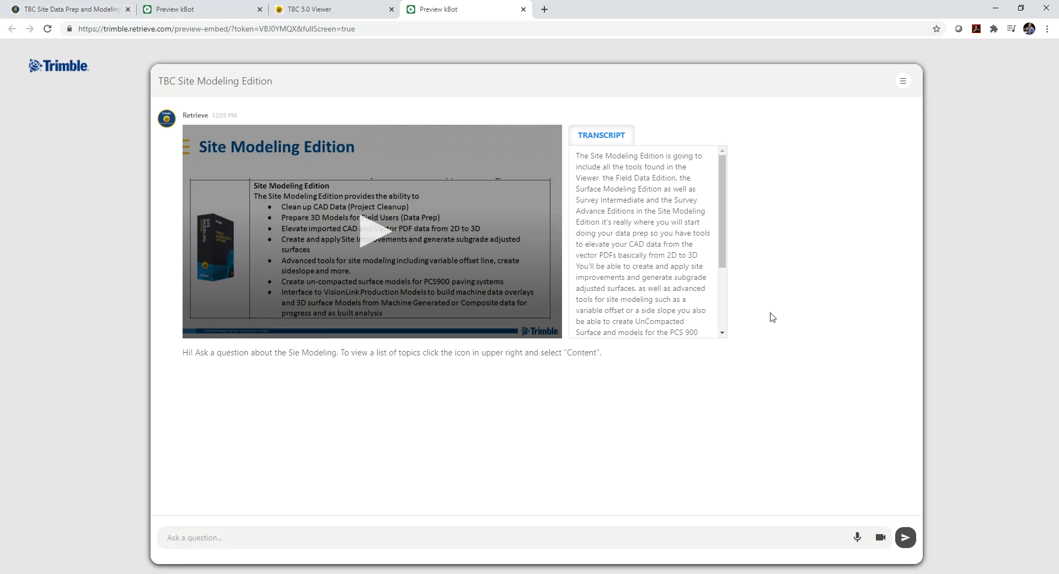
mouse_move(719, 375)
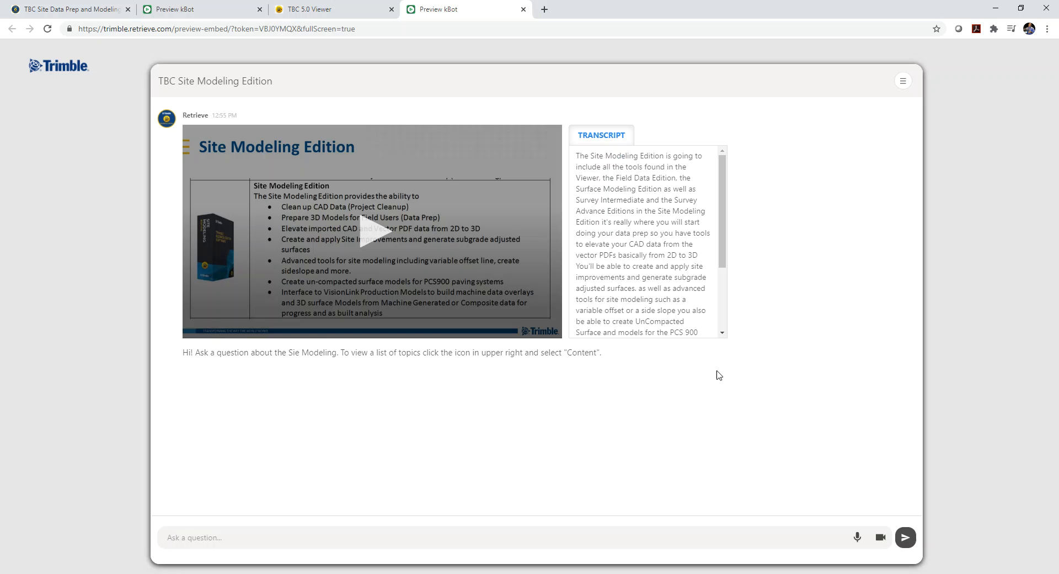
mouse_move(895, 91)
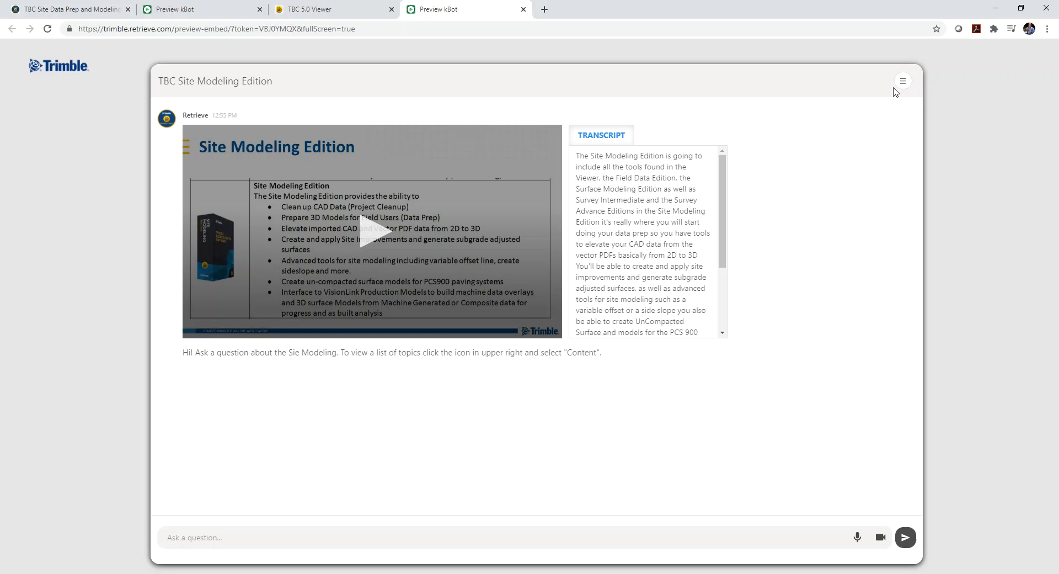
- List the Site Modeling topics, then launch the Data Prep Workflow knowledge bot
left_click(902, 81)
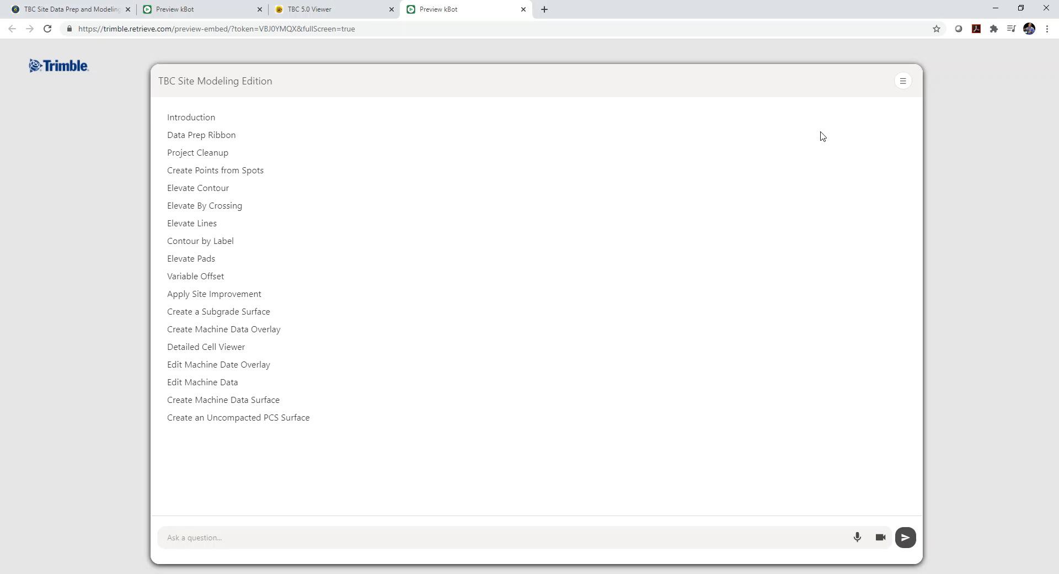
mouse_move(232, 372)
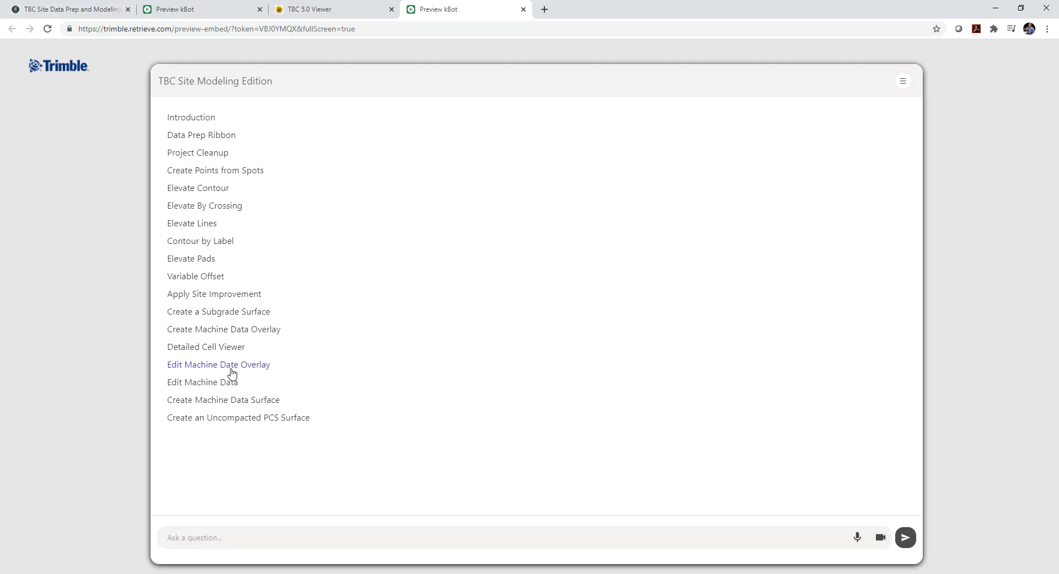
mouse_move(241, 280)
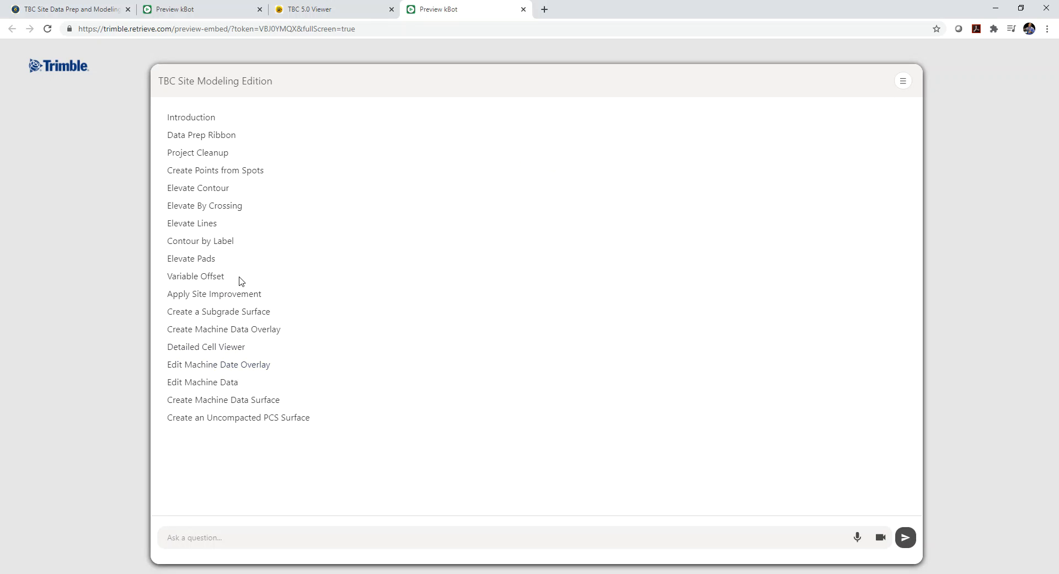
mouse_move(239, 281)
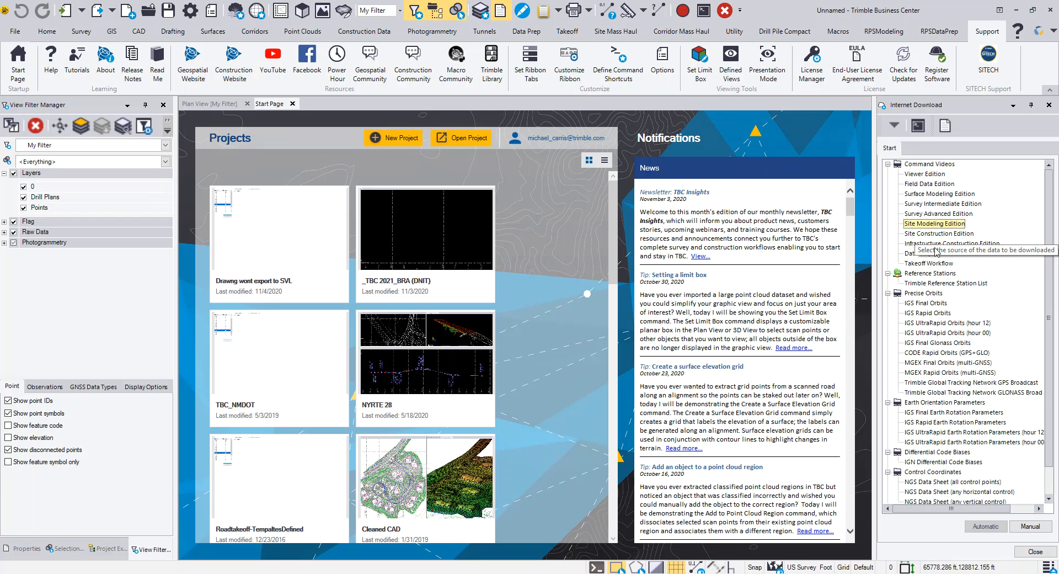
mouse_move(931, 253)
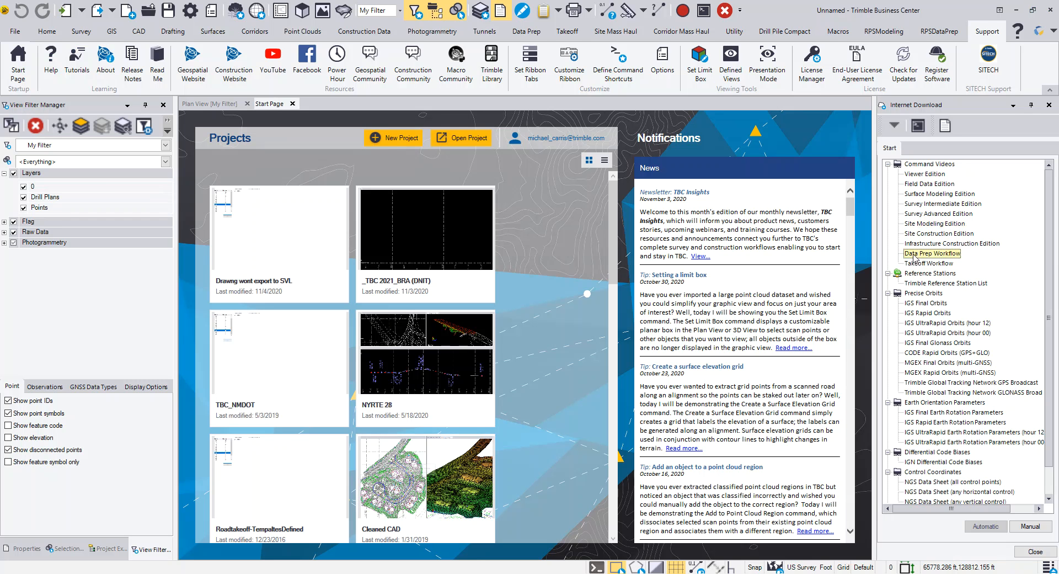
left_click(932, 254)
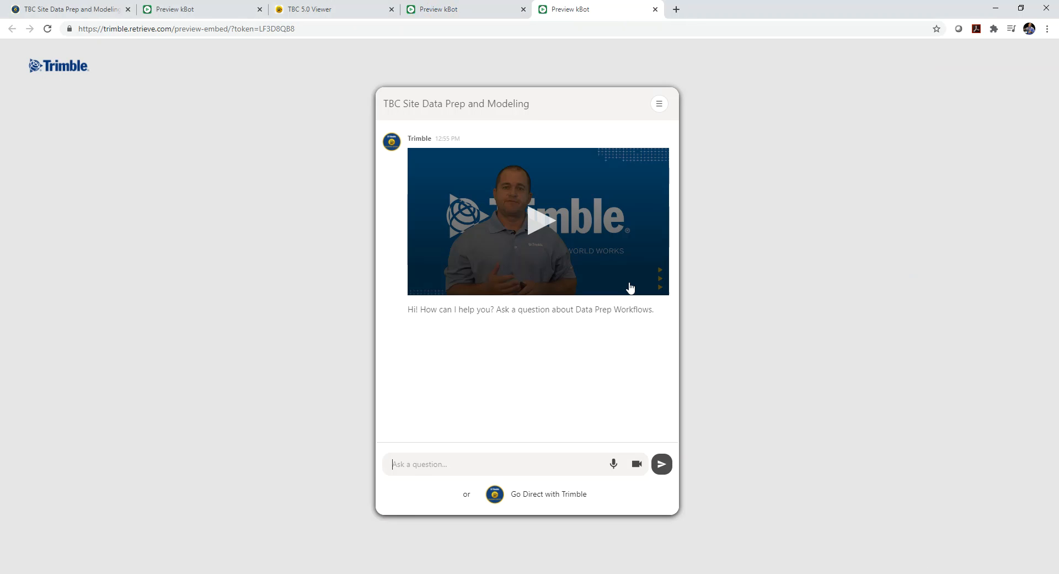
mouse_move(535, 303)
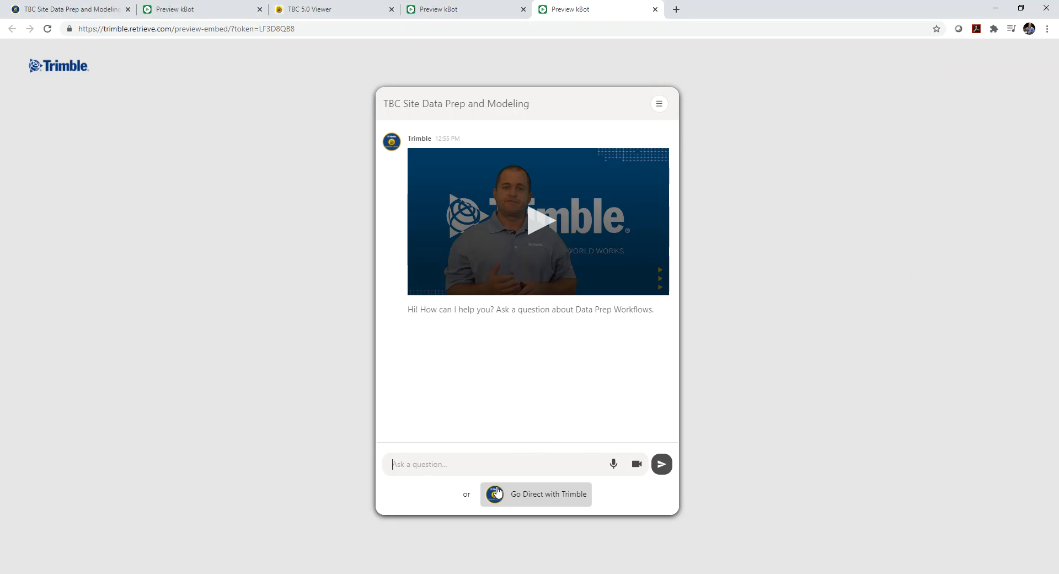
- Browse the Data Prep training course outline, then start Go Direct with Trimble
left_click(658, 103)
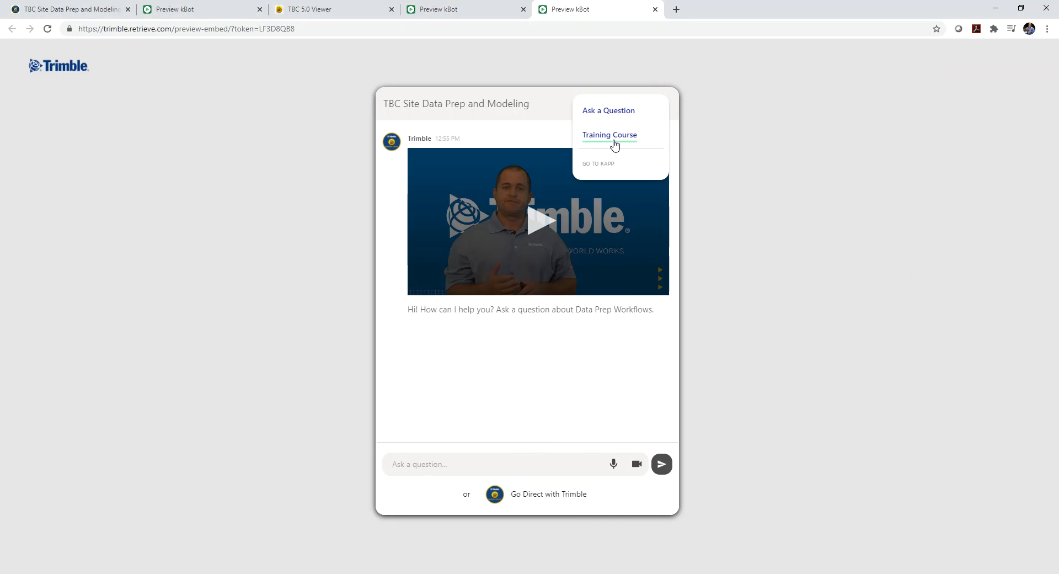
left_click(609, 135)
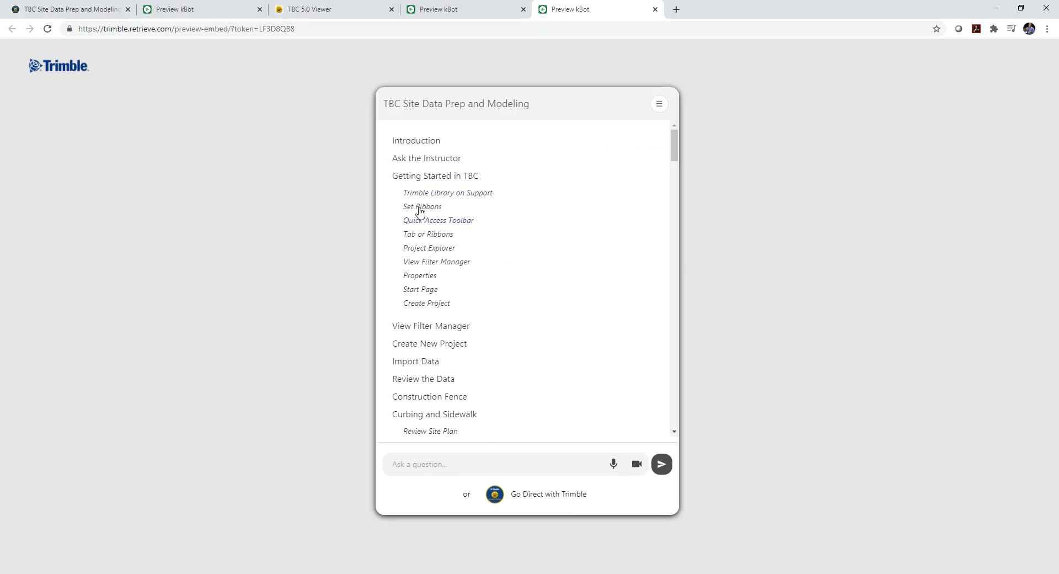
scroll("down", 3)
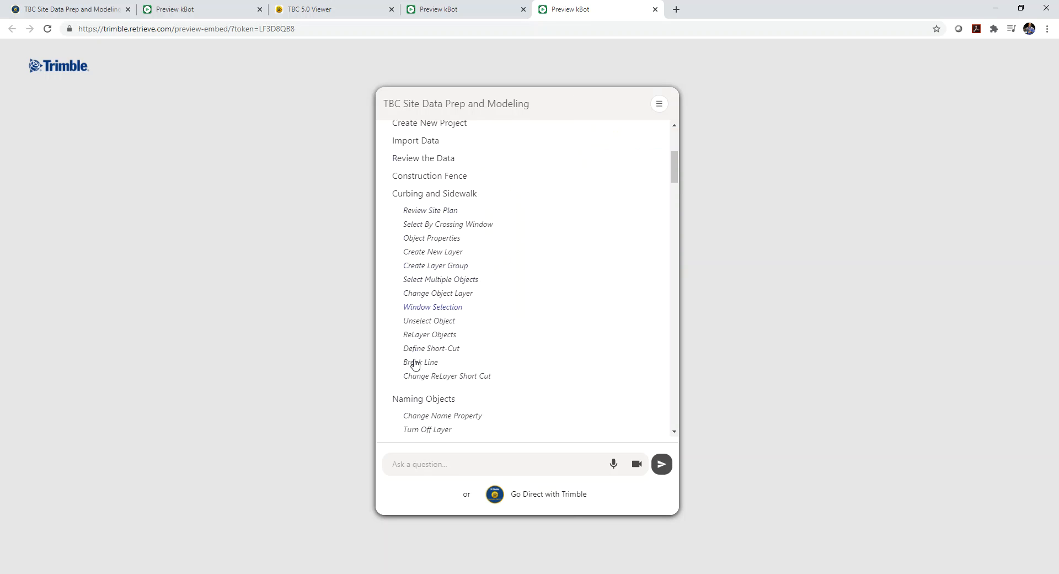
scroll("down", 3)
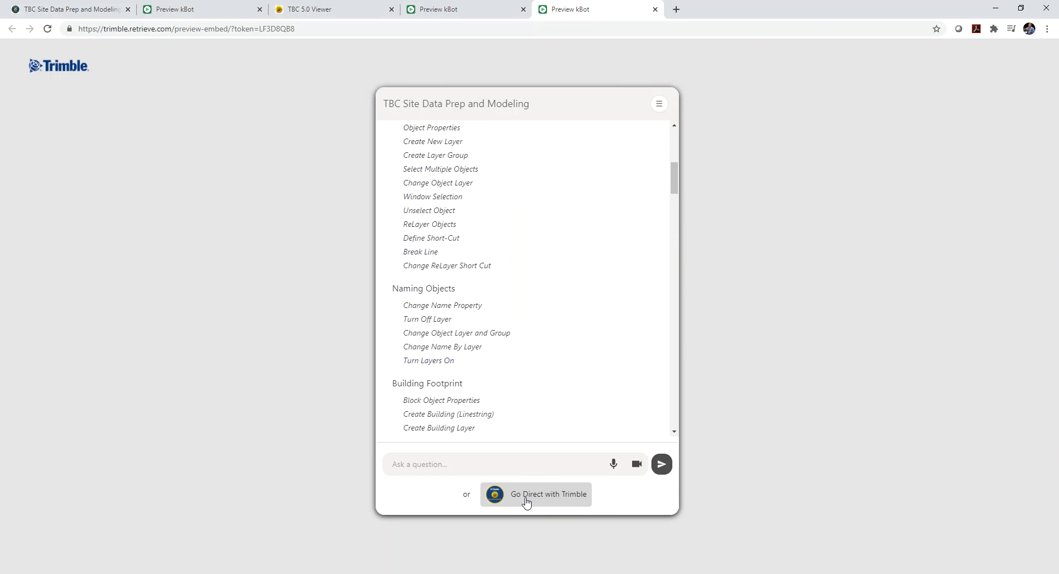
left_click(537, 495)
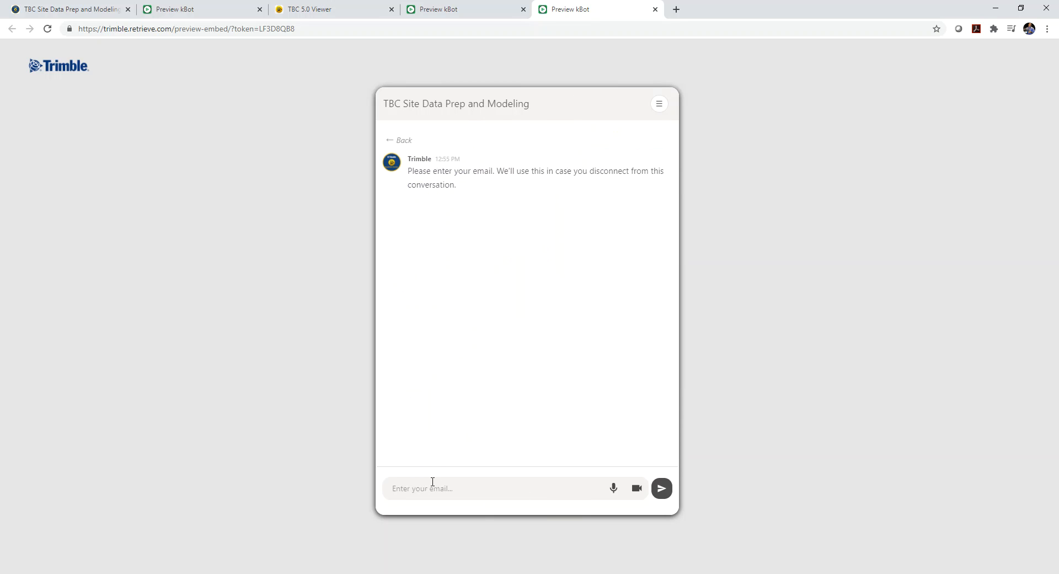
mouse_move(486, 485)
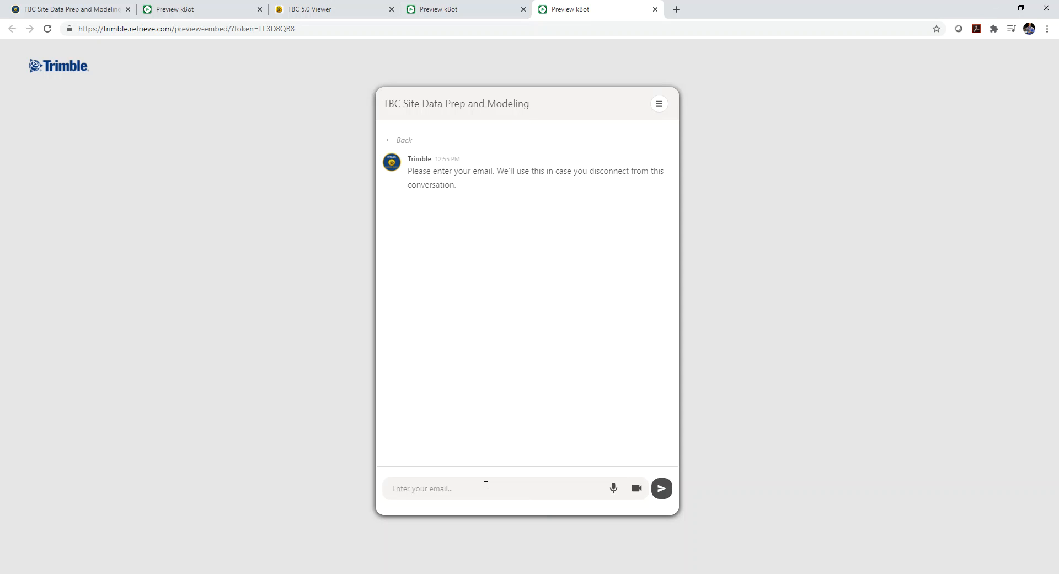
mouse_move(483, 480)
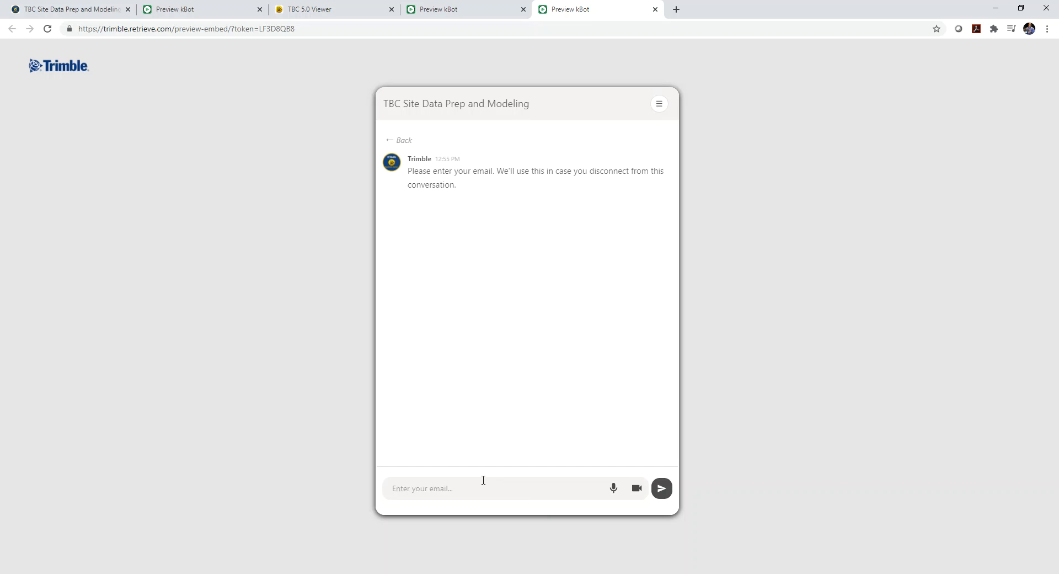
mouse_move(620, 195)
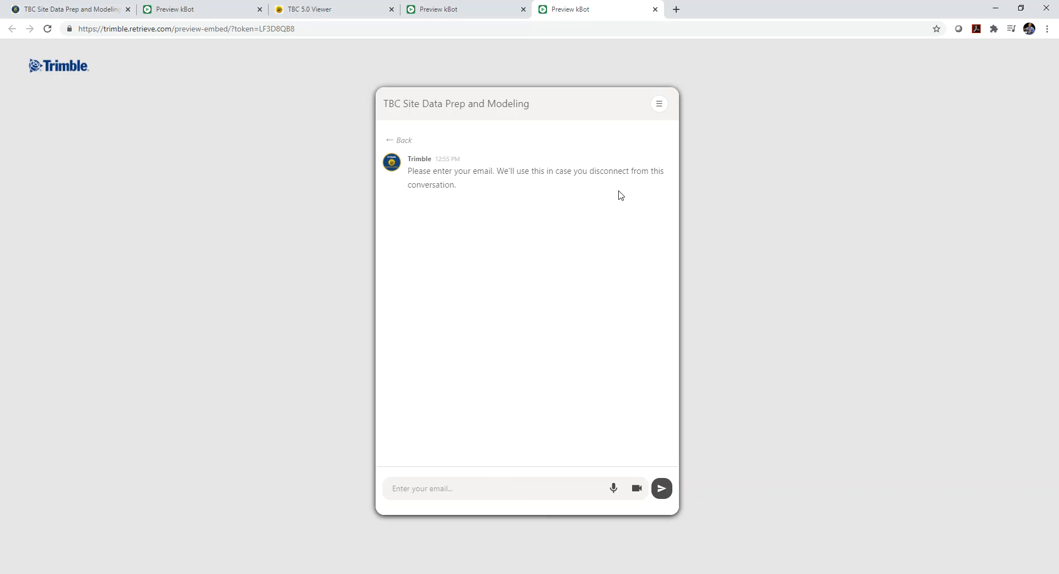
- Go to the K-App and continue as the logged-in user into the Site Data Prep and Modeling 2020 course
left_click(659, 104)
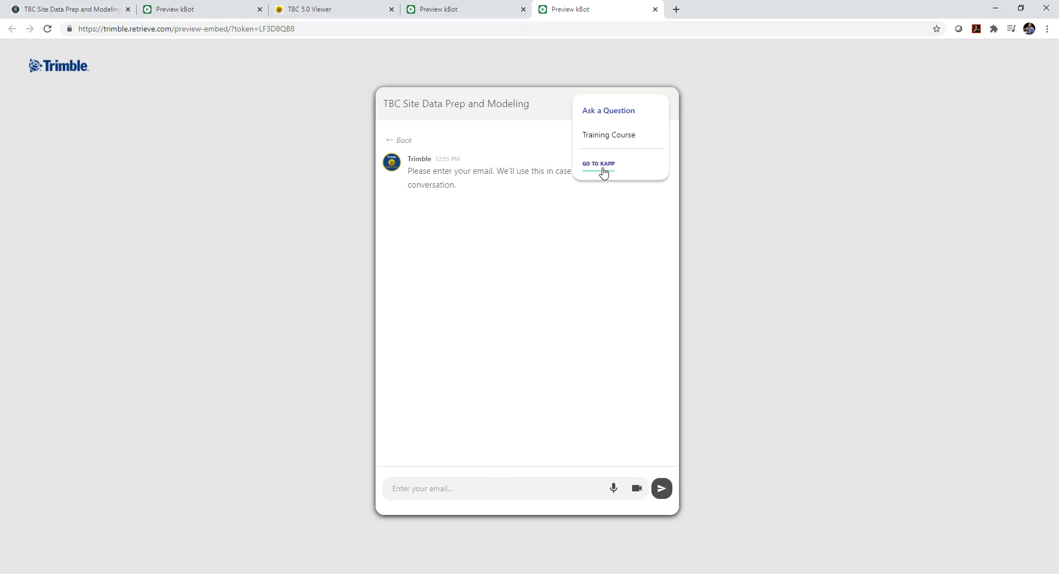
mouse_move(605, 169)
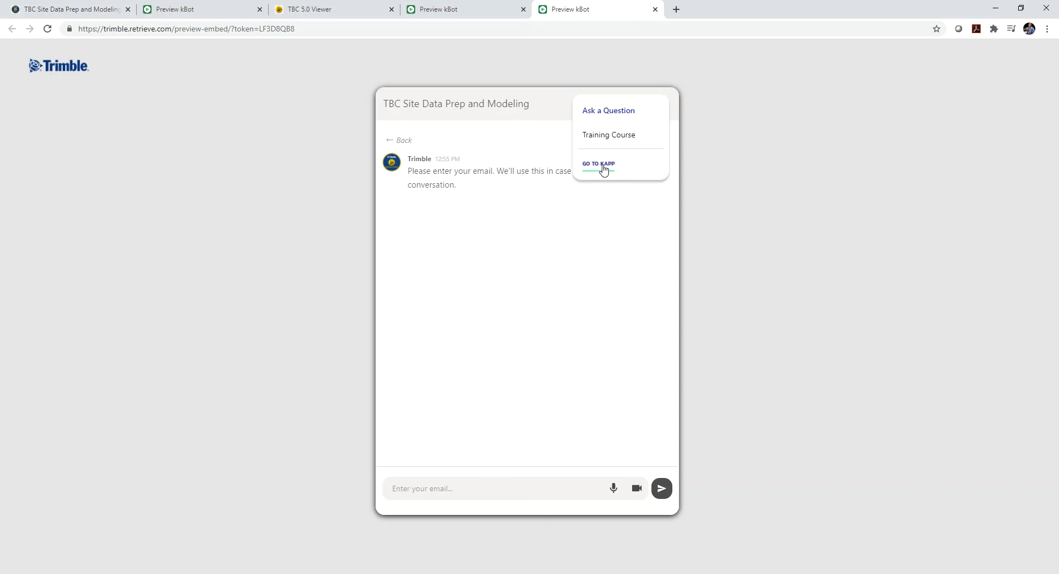
left_click(598, 164)
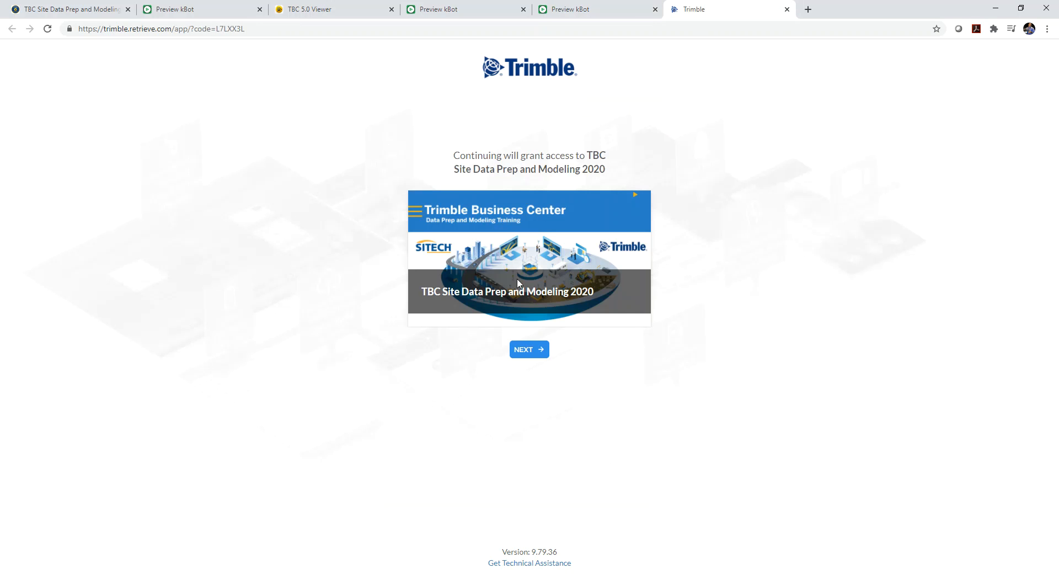
left_click(529, 350)
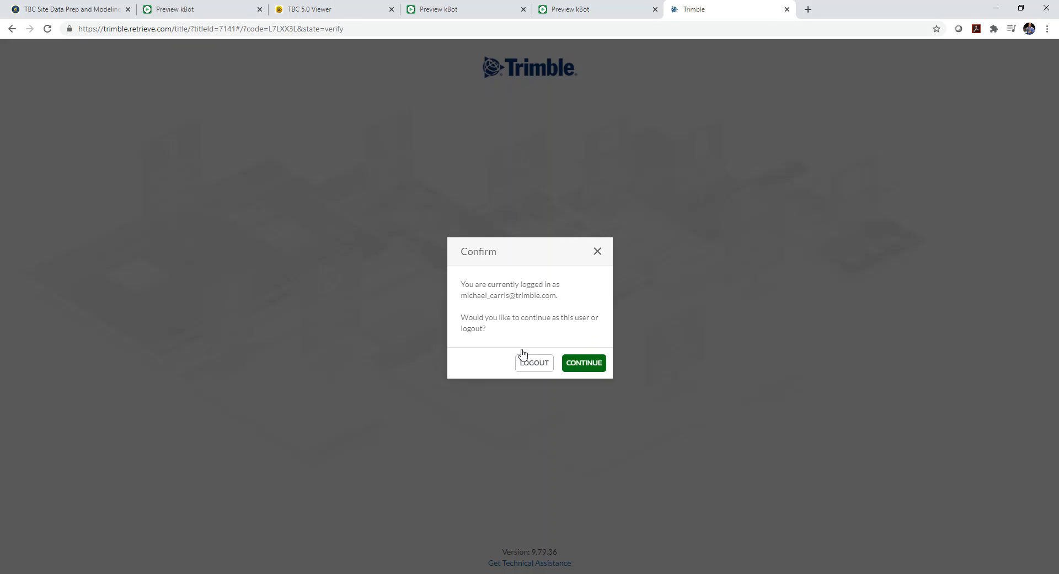
left_click(583, 363)
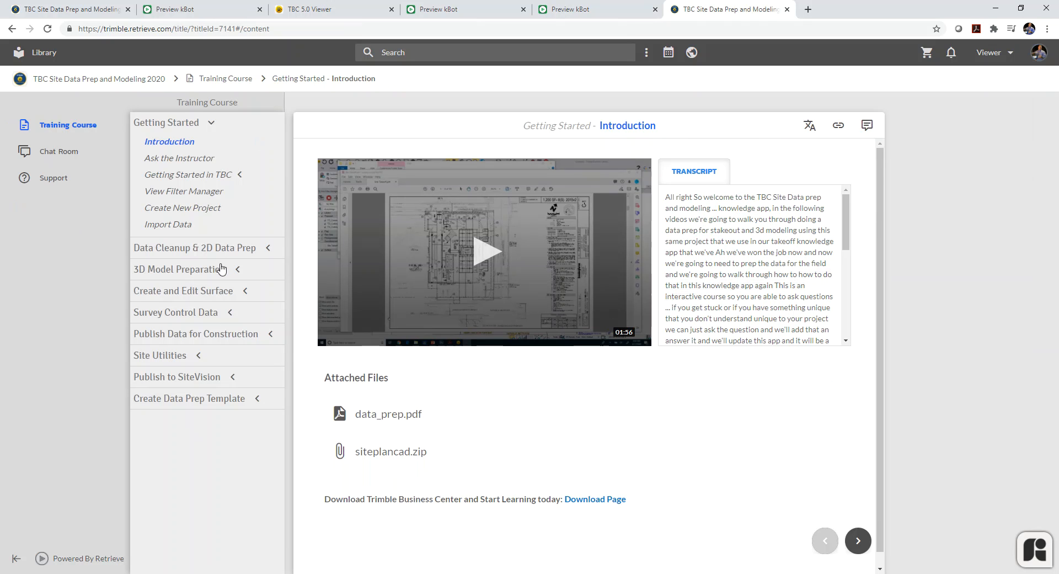
mouse_move(223, 354)
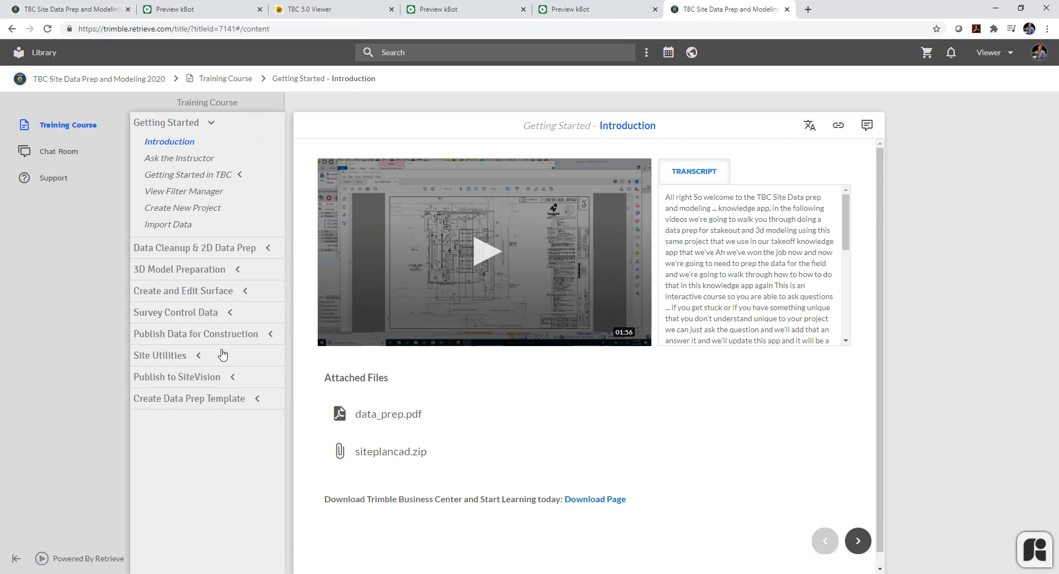